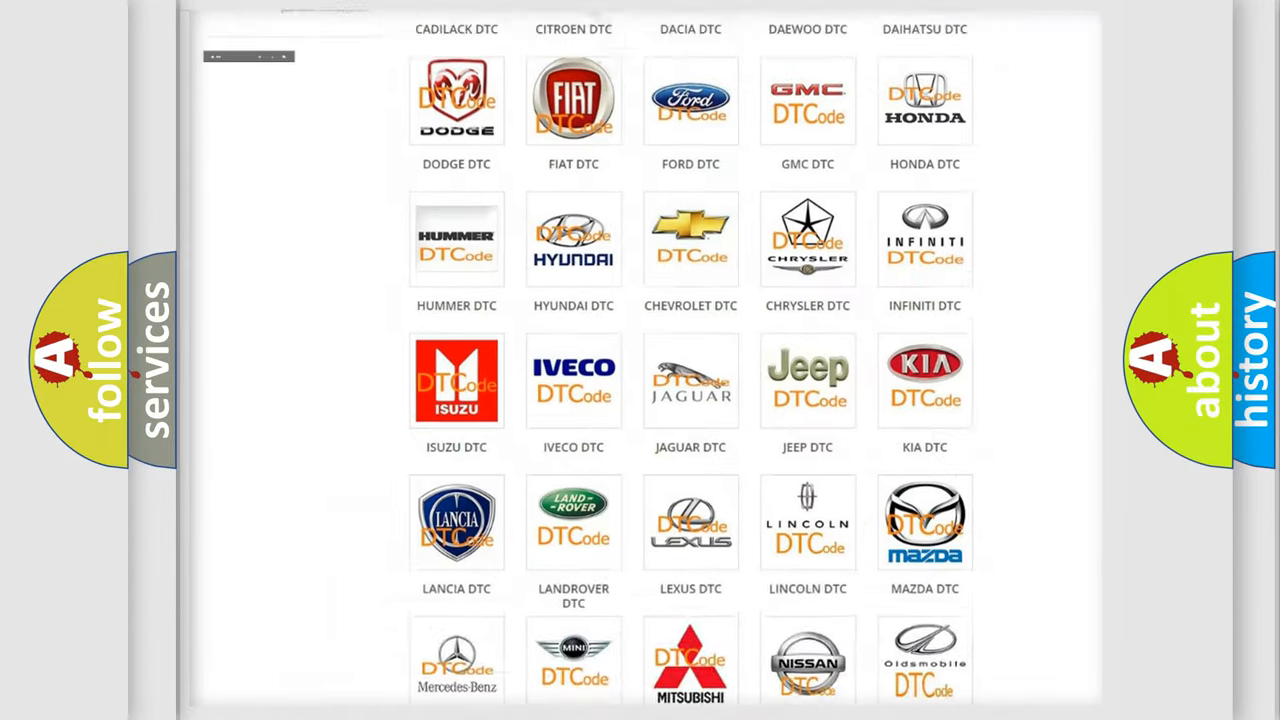
Choose TOYOTA DTC from the brand grid and browse the Toyota trouble code list.
scroll(up, 3)
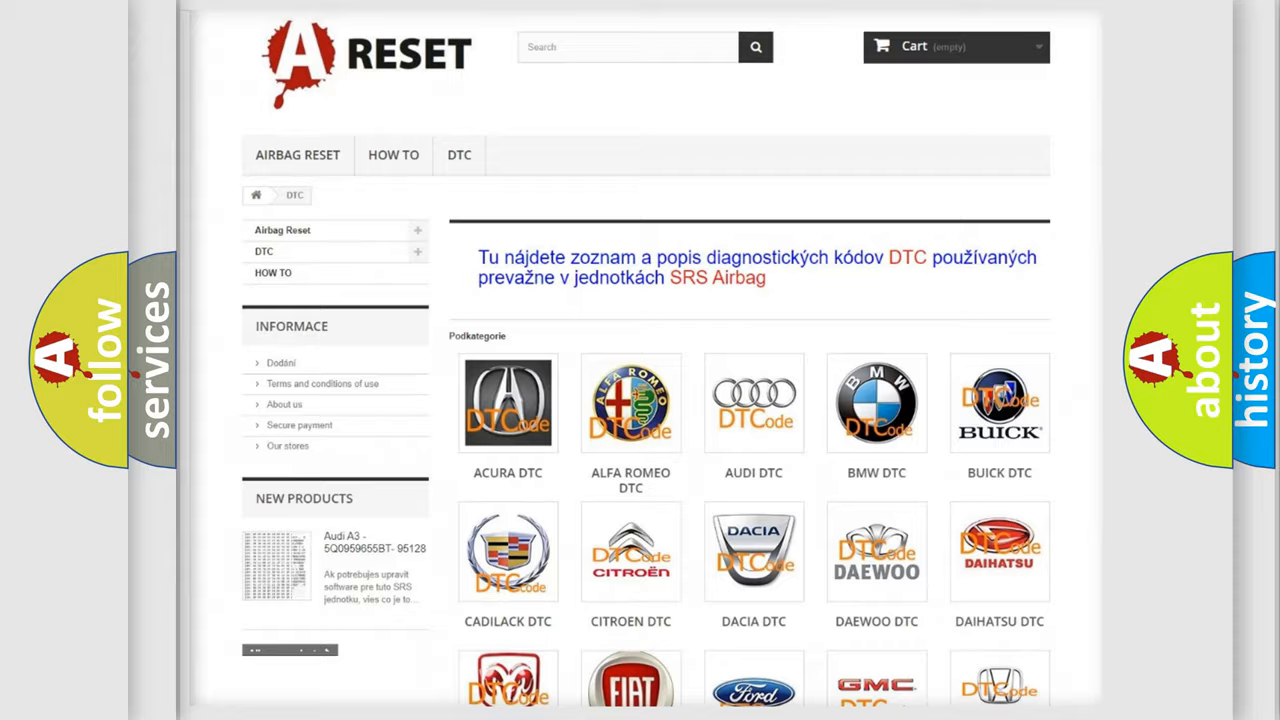
scroll(down, 3)
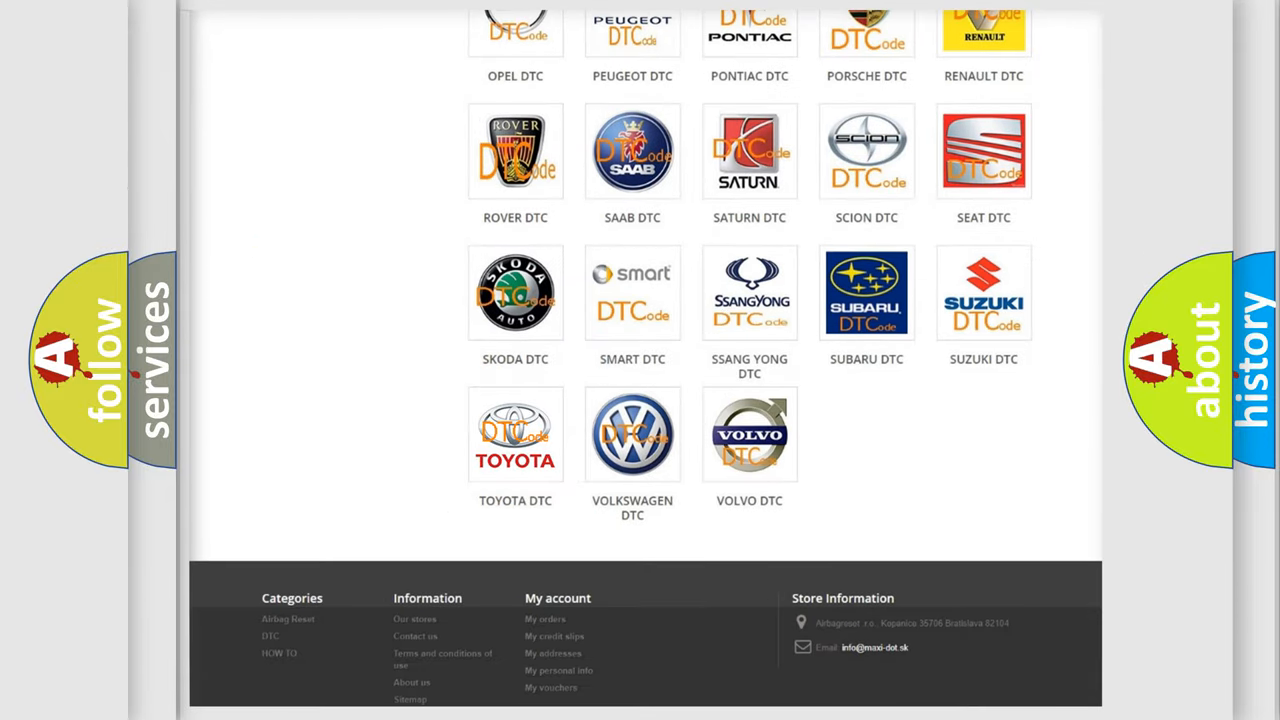
click(516, 434)
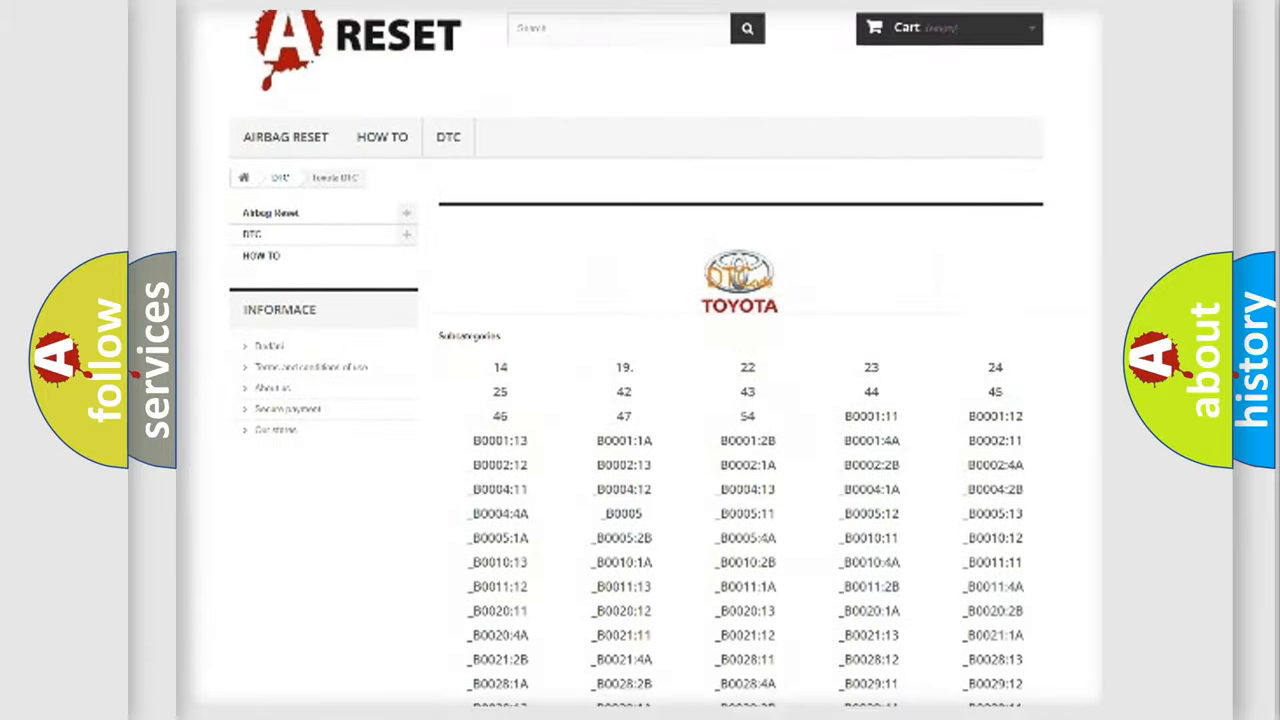
scroll(down, 3)
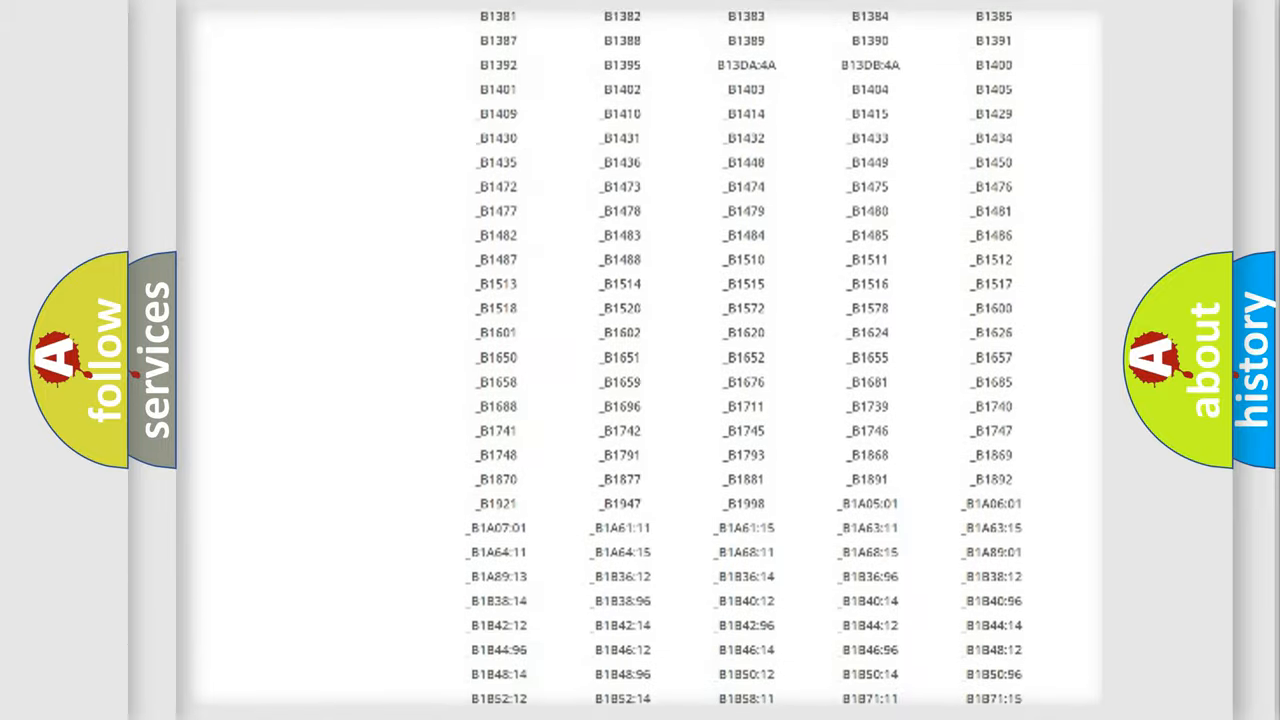
scroll(up, 3)
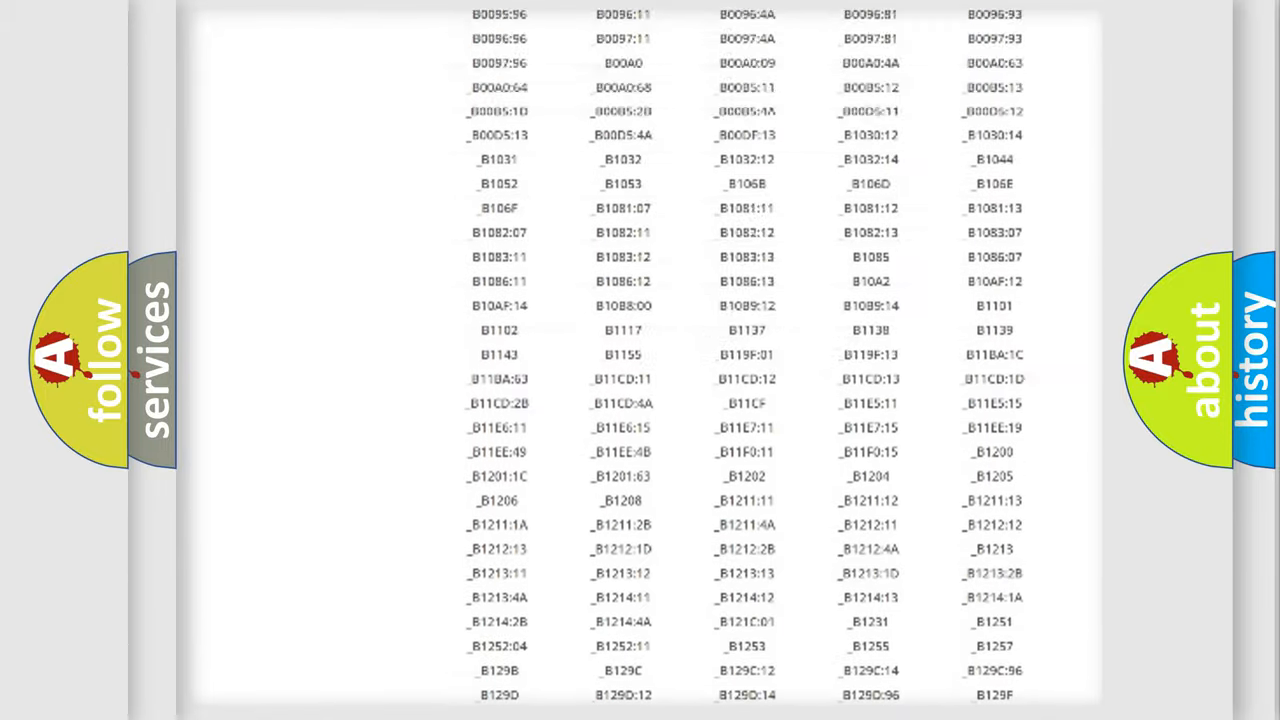
scroll(up, 3)
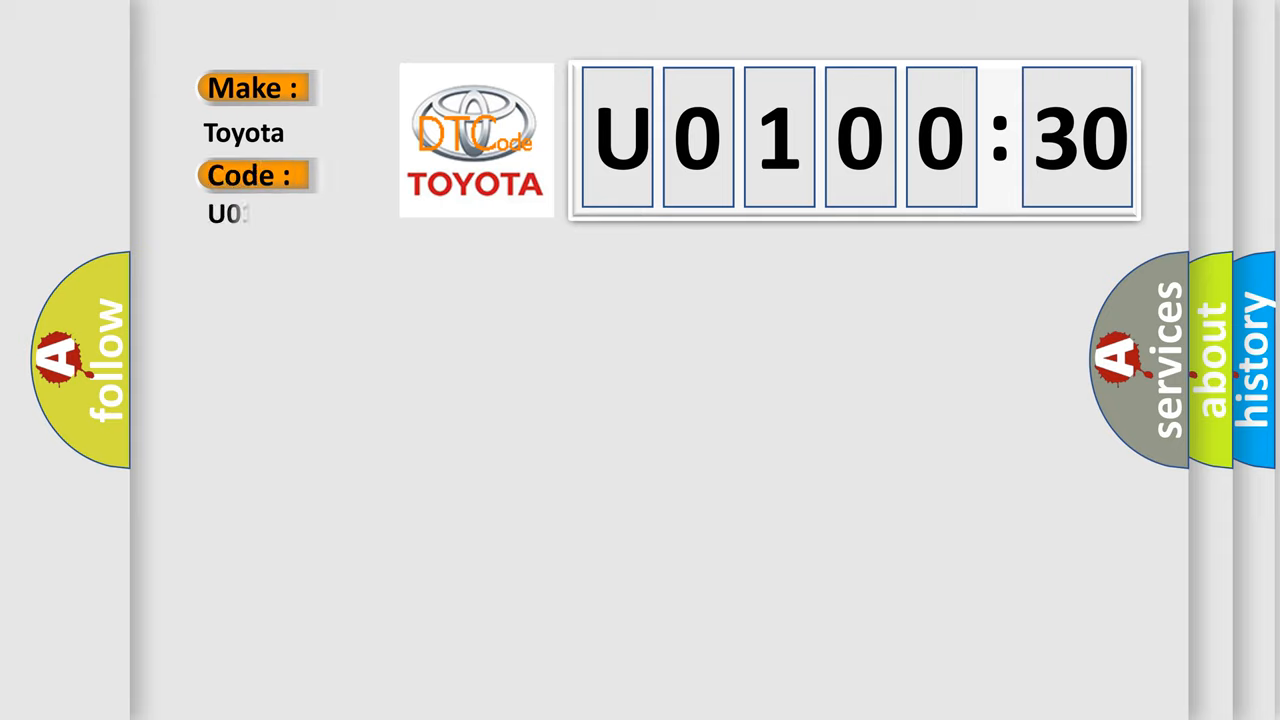
Fill the Code field with U0100530 beside Make: Toyota, matching the displayed digit boxes.
text(0100530)
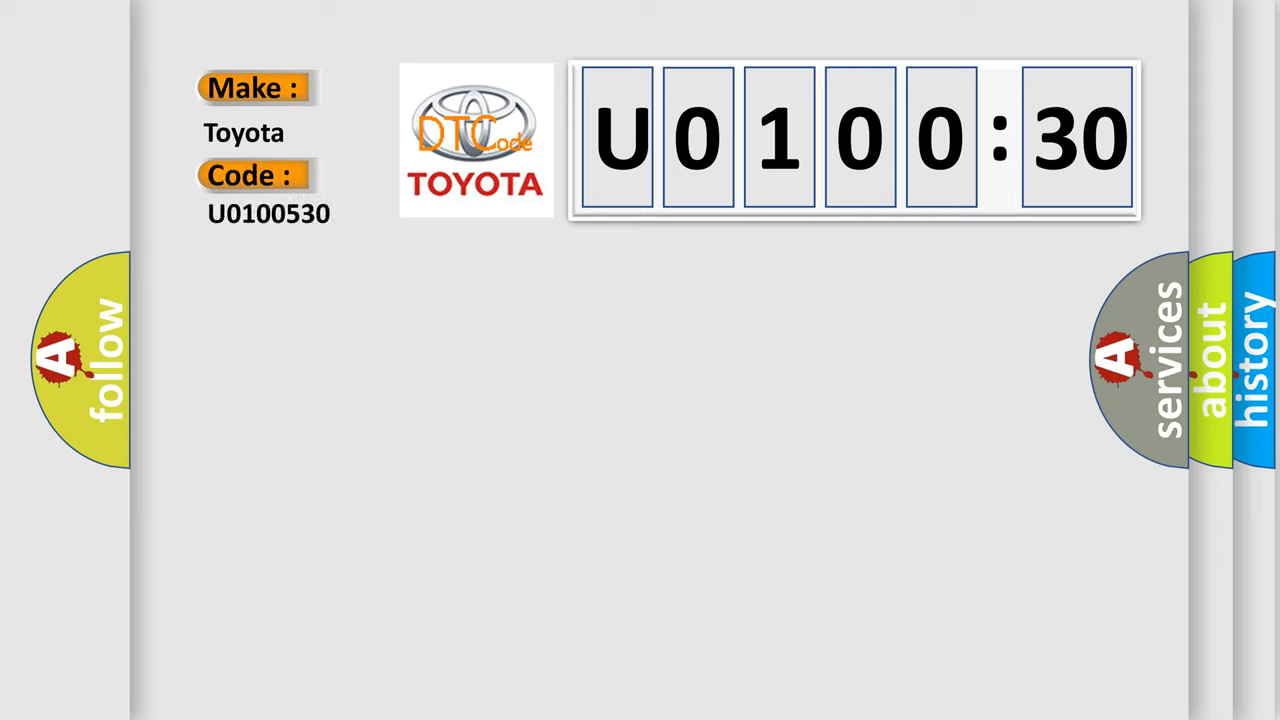